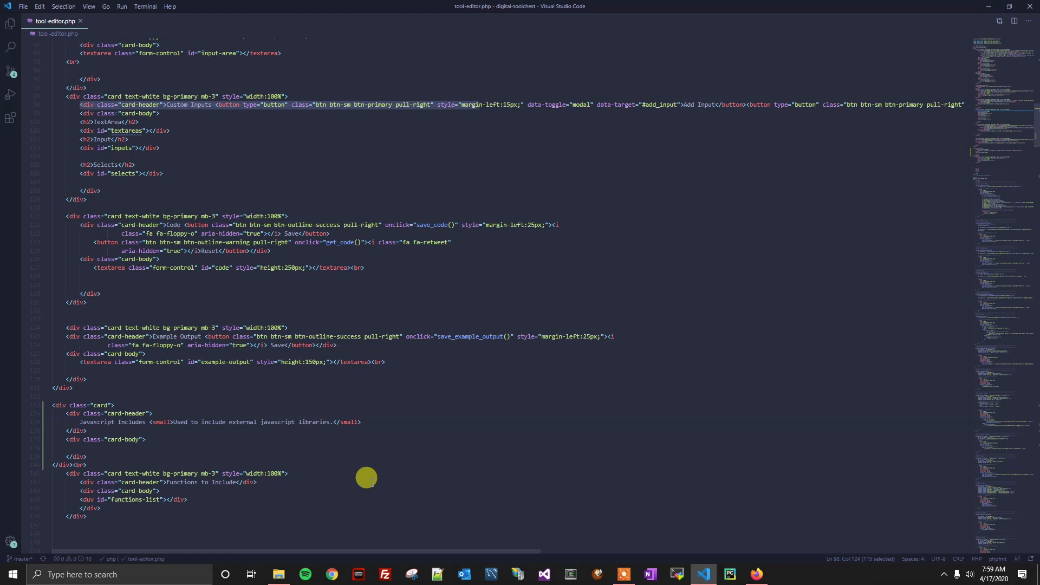
# Step: Toggle word wrap on with Alt+Z so the long card-header line wraps
pyautogui.press('alt+z')
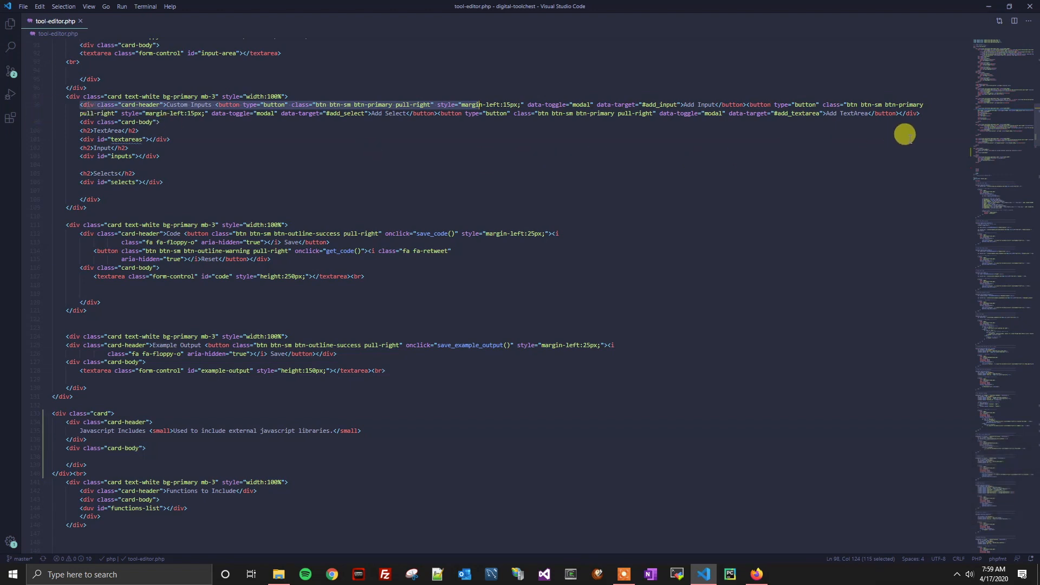
pyautogui.moveTo(872, 161)
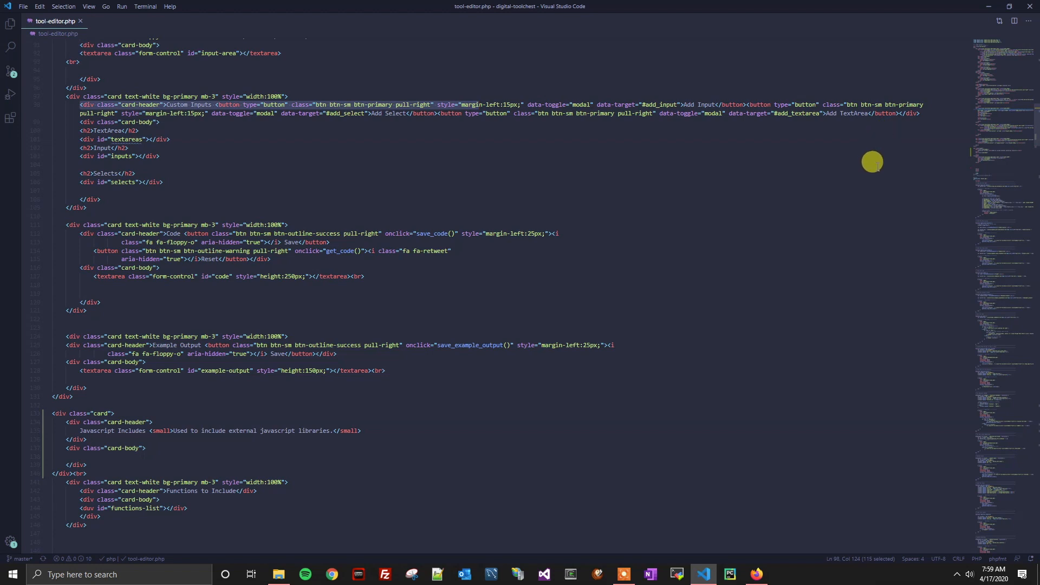
pyautogui.moveTo(661, 439)
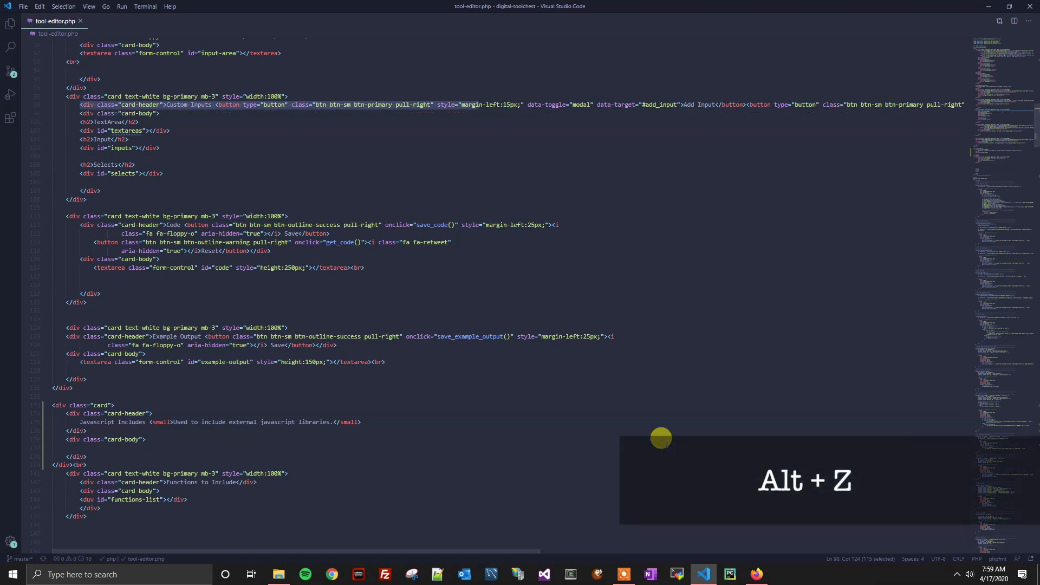
pyautogui.moveTo(463, 316)
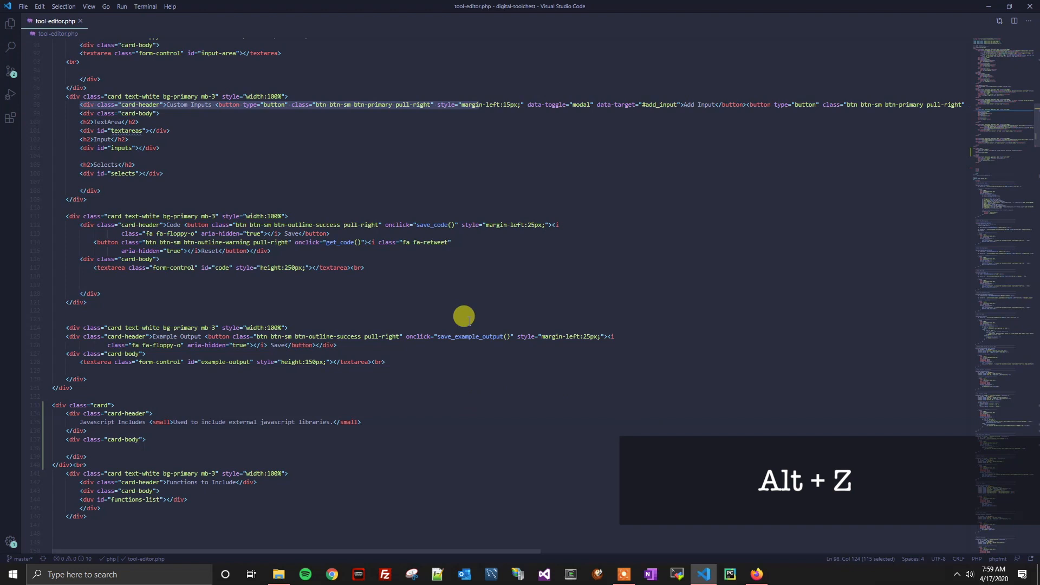
pyautogui.moveTo(822, 245)
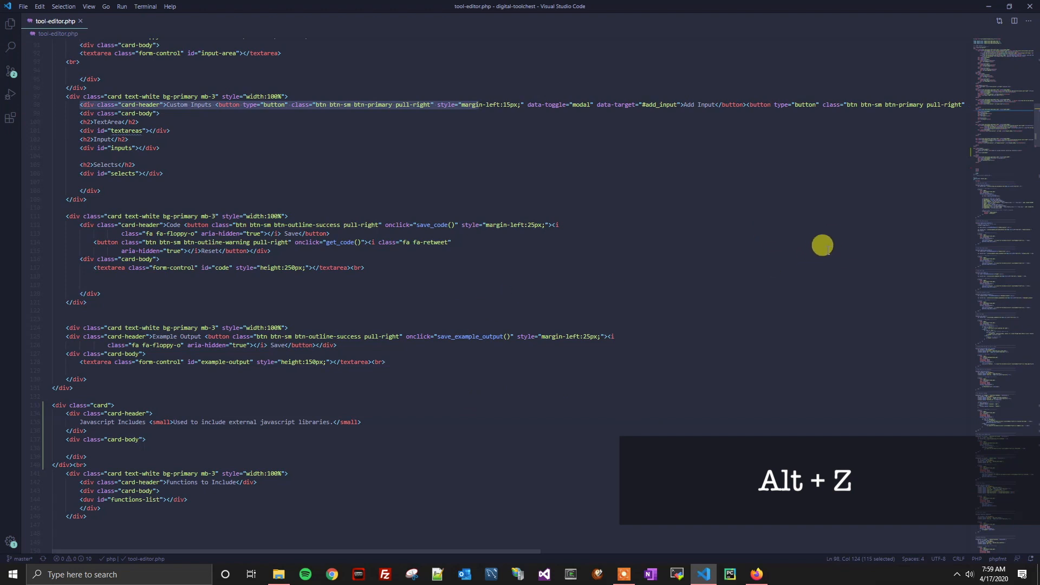
pyautogui.moveTo(705, 223)
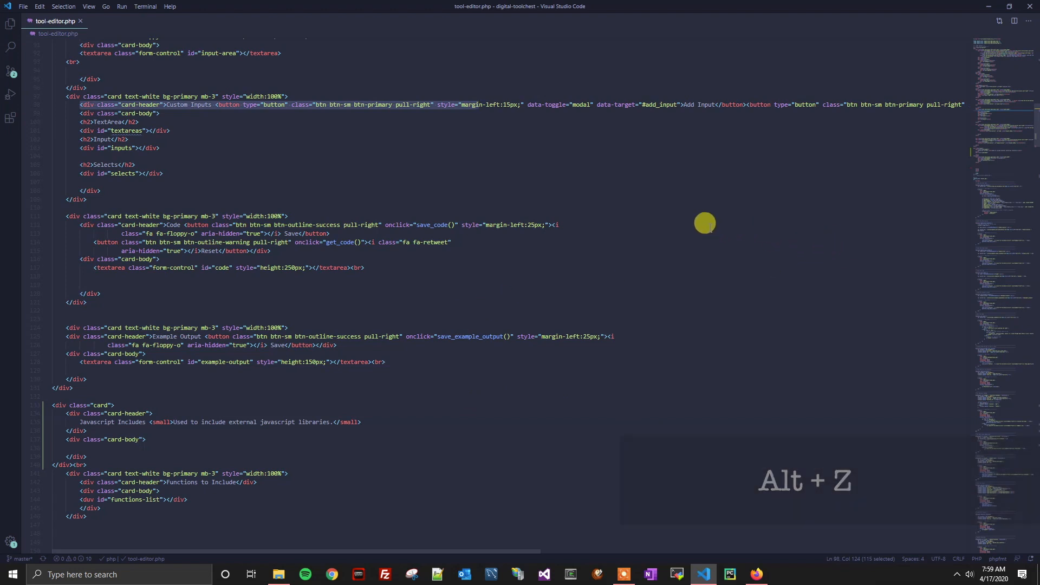
pyautogui.moveTo(673, 249)
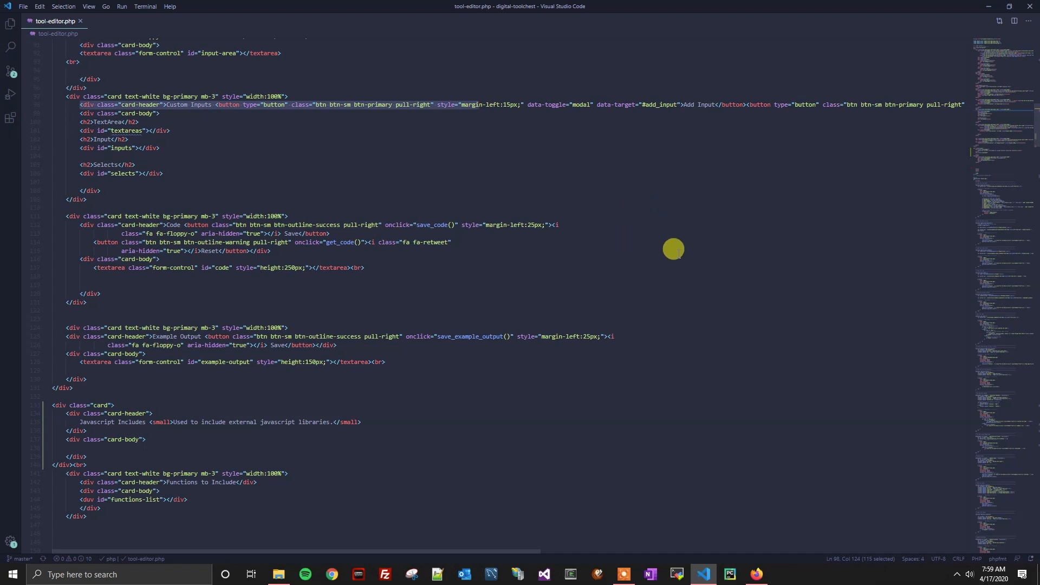
pyautogui.moveTo(150, 63)
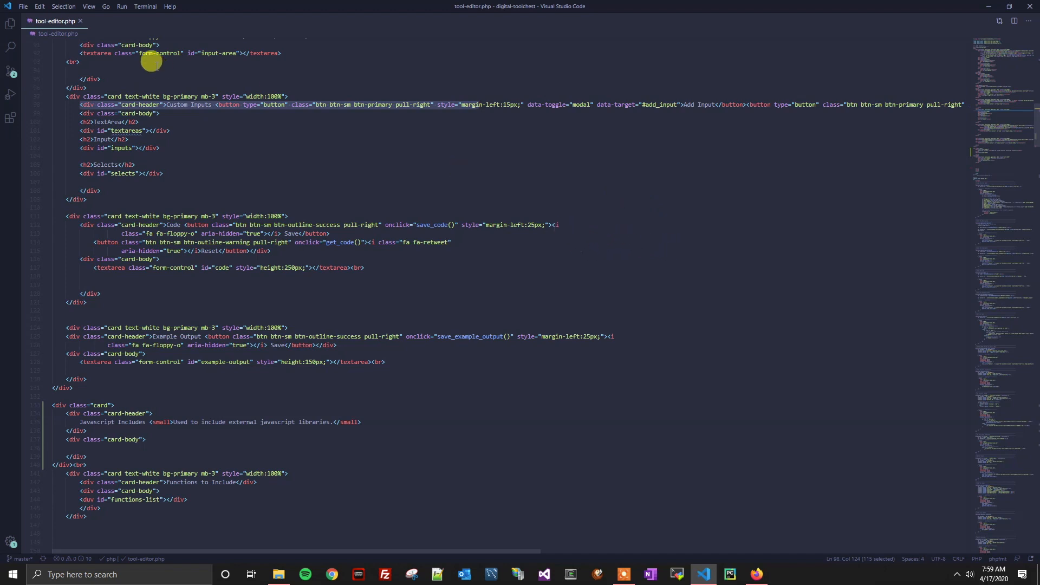
# Step: Open the Settings page from the File menu's Preferences
pyautogui.click(22, 7)
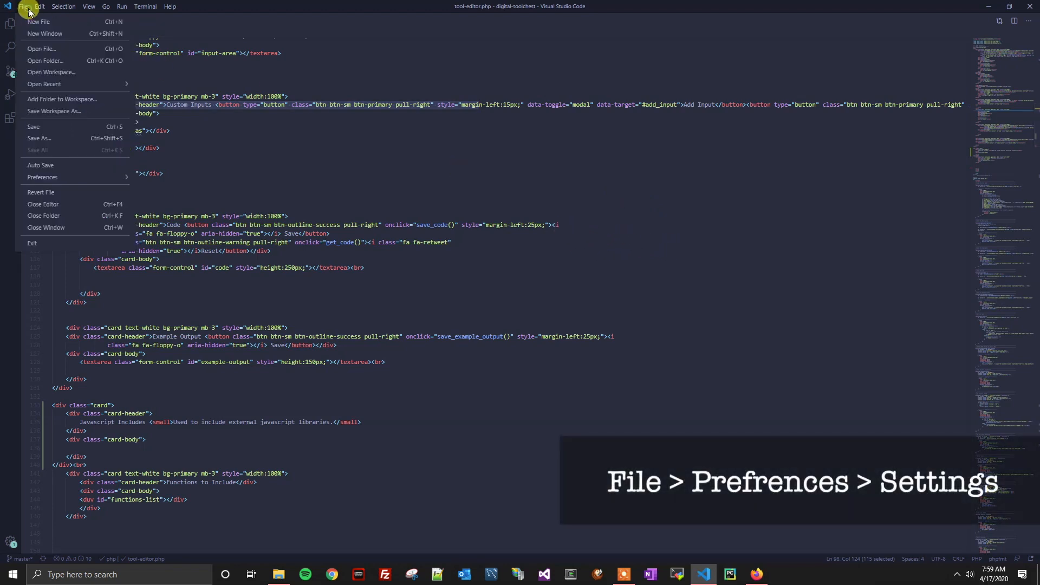
pyautogui.moveTo(52, 156)
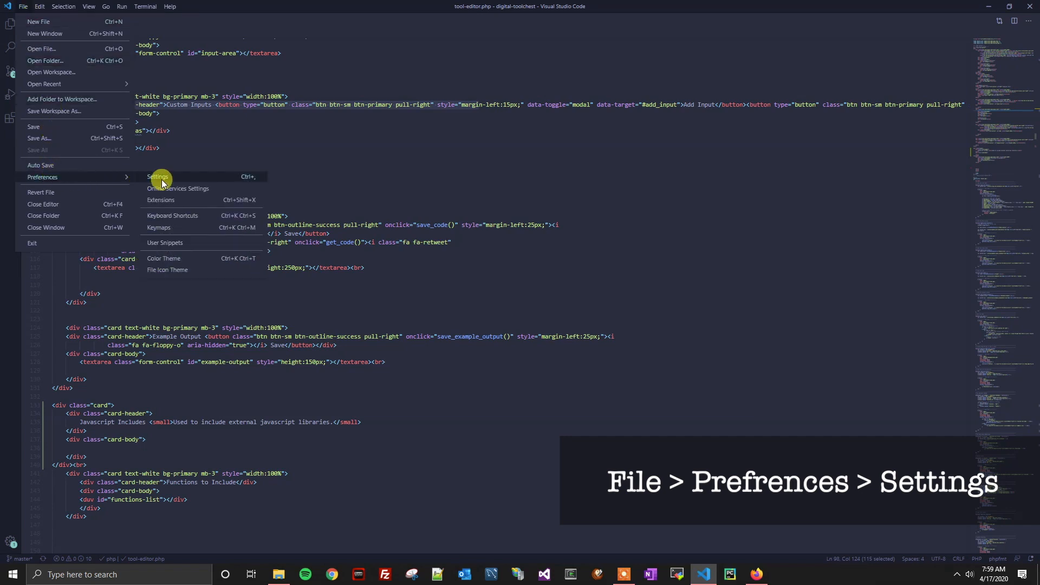
pyautogui.click(157, 177)
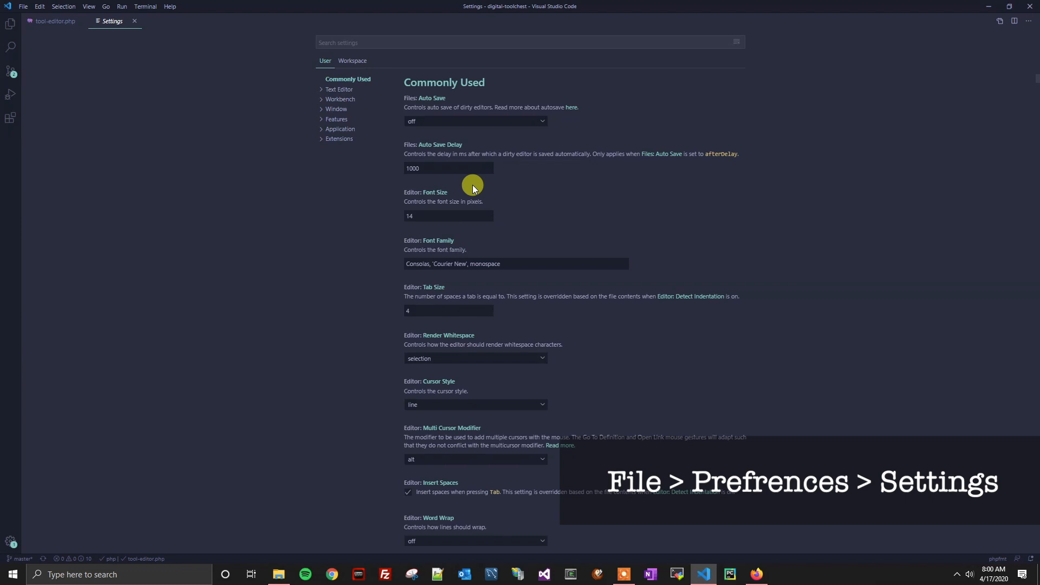
# Step: Change the Editor: Word Wrap setting from 'off' to 'on'
pyautogui.scroll(-3)
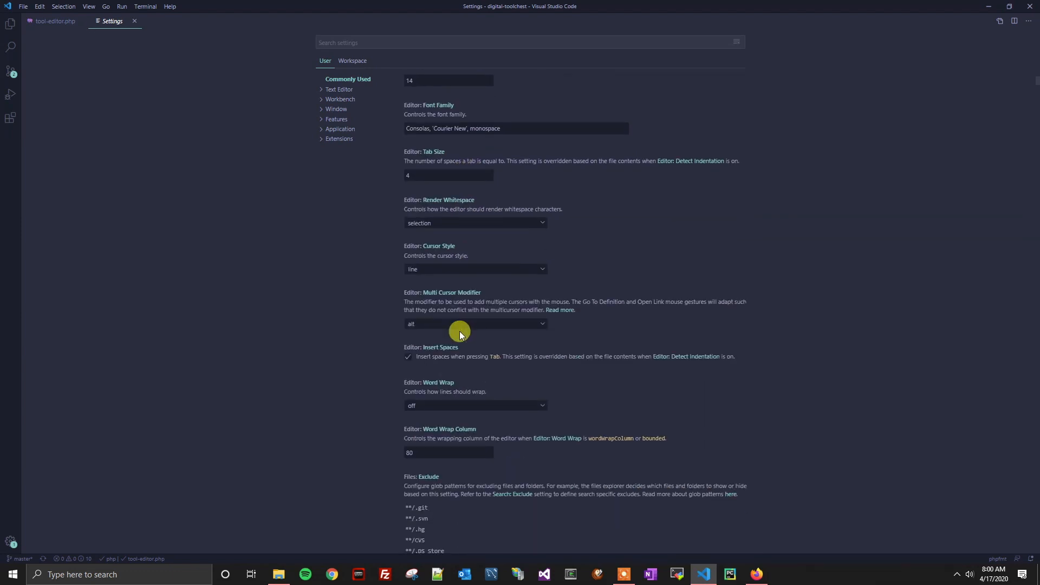
pyautogui.click(475, 406)
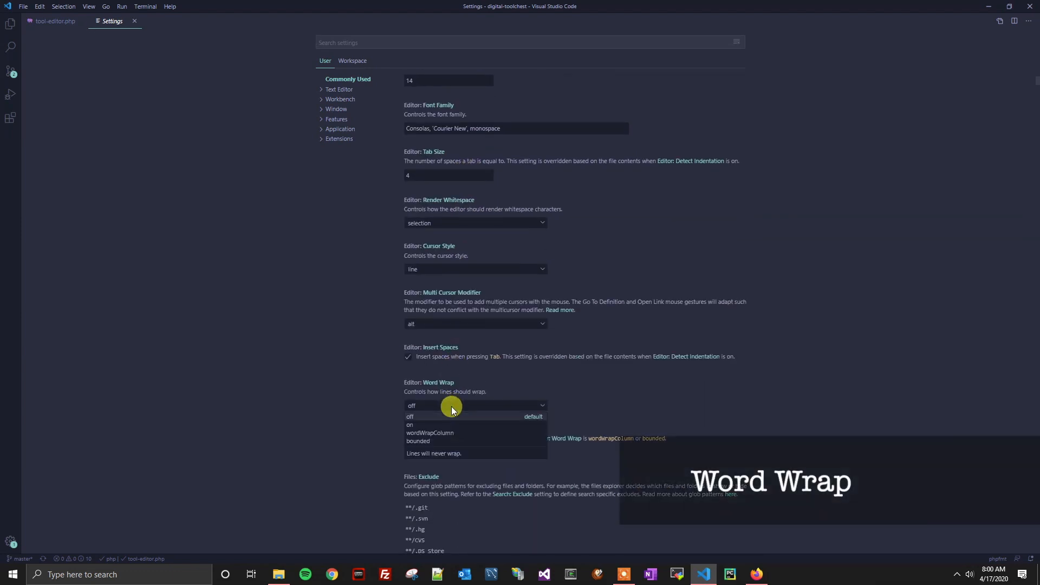
pyautogui.click(409, 424)
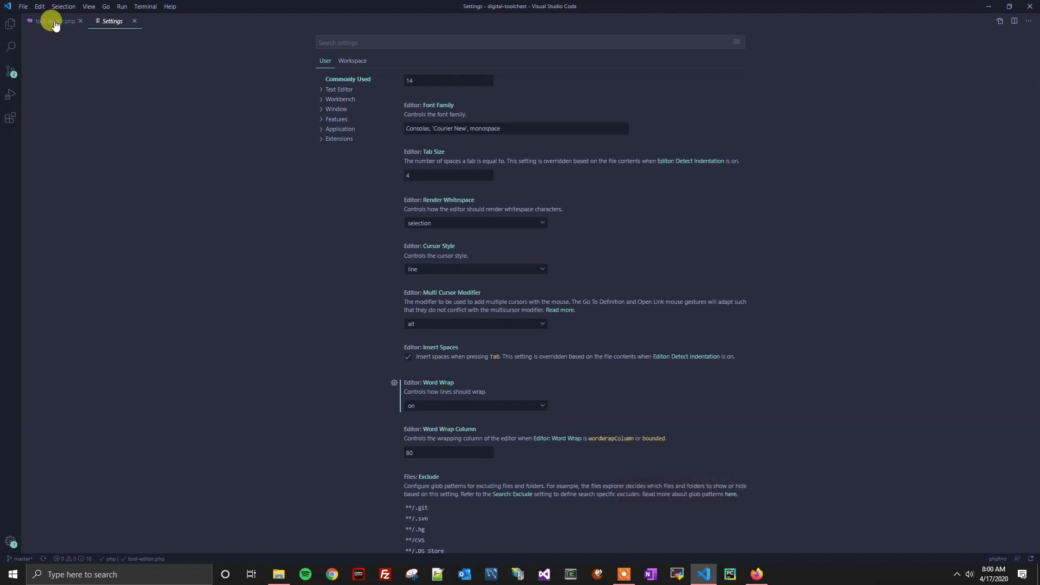
pyautogui.moveTo(53, 23)
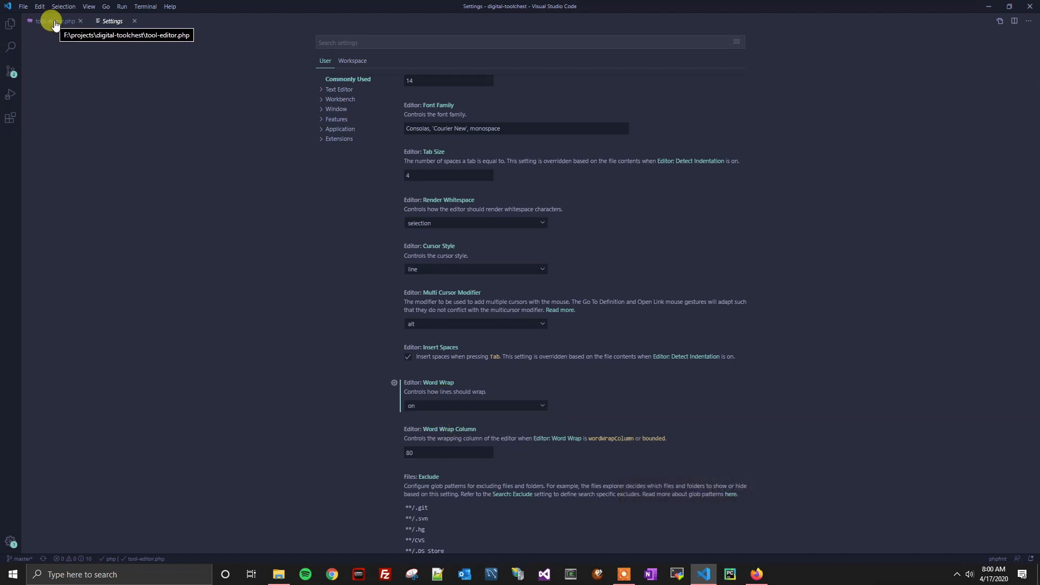
pyautogui.click(52, 21)
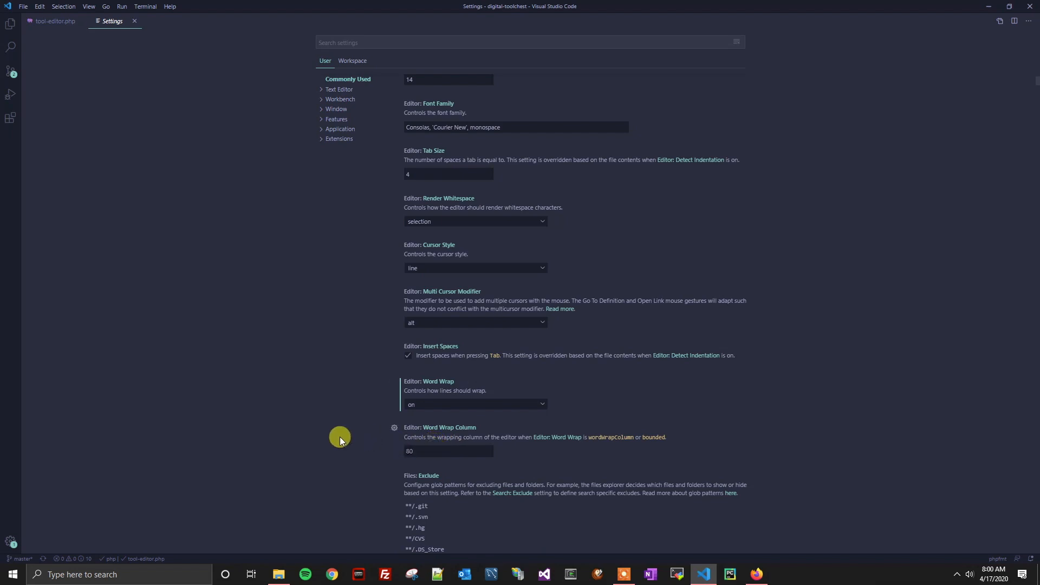
pyautogui.moveTo(473, 463)
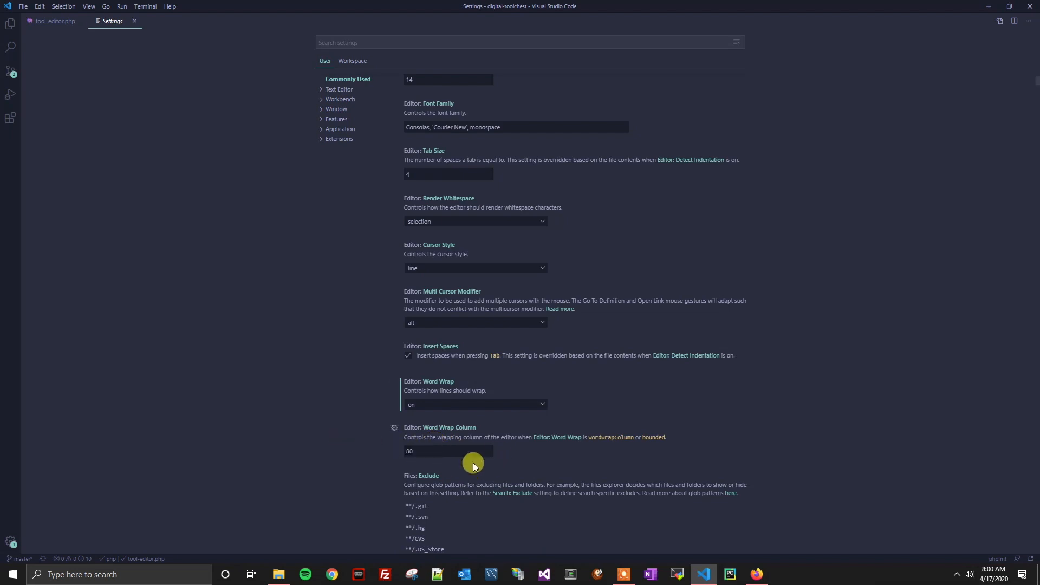